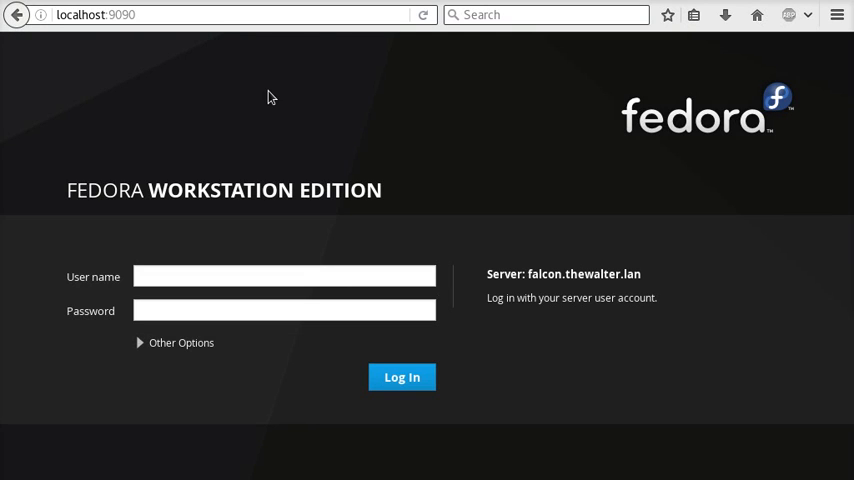
pyautogui.moveTo(266, 98)
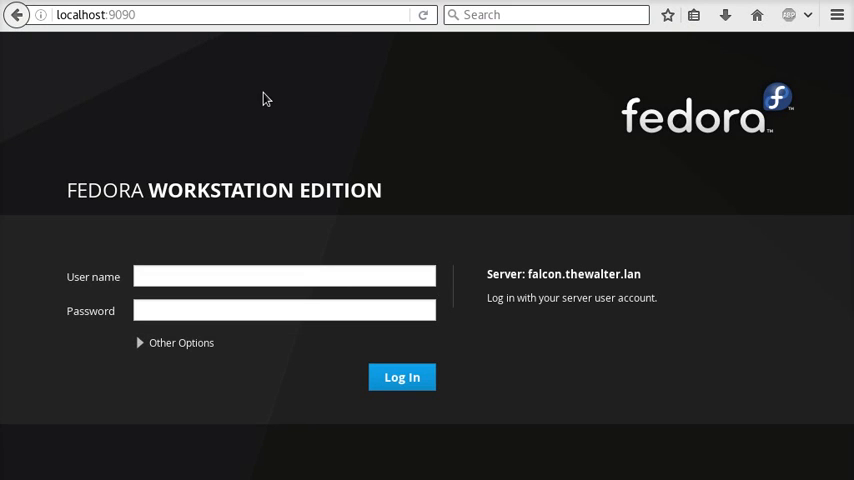
# Step: Point the browser's address bar at 10.111.120.224:9090
pyautogui.click(120, 16)
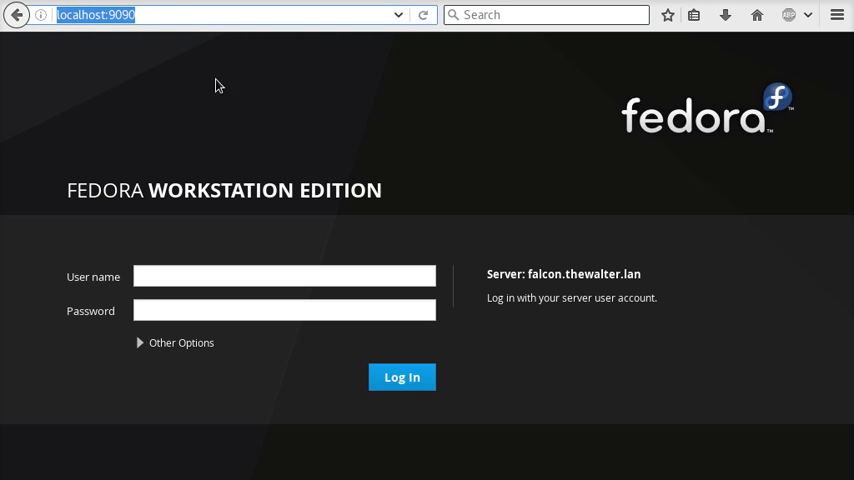
pyautogui.moveTo(172, 350)
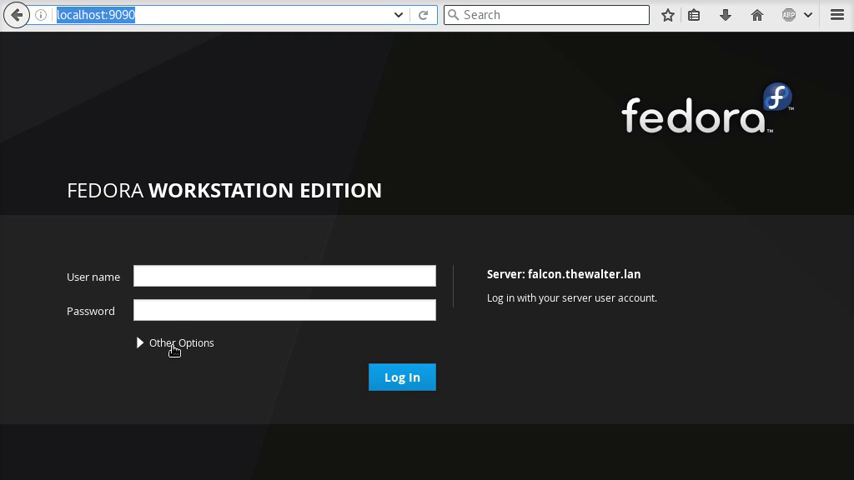
pyautogui.moveTo(171, 350)
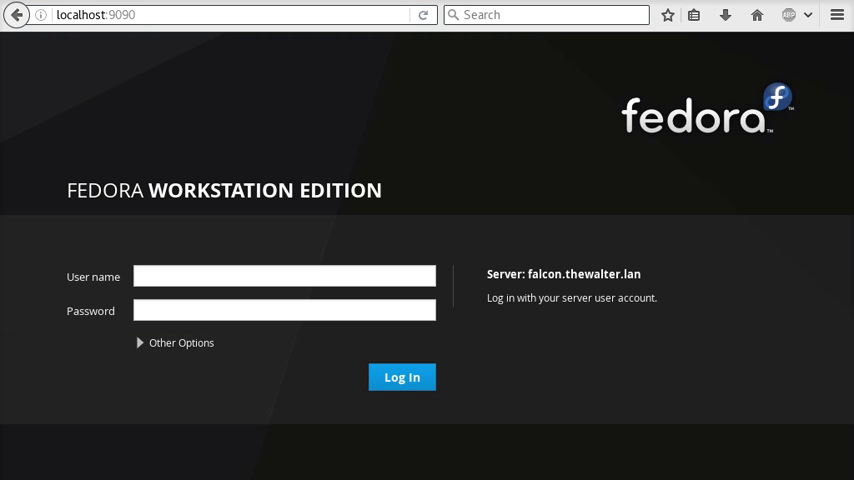
pyautogui.click(207, 15)
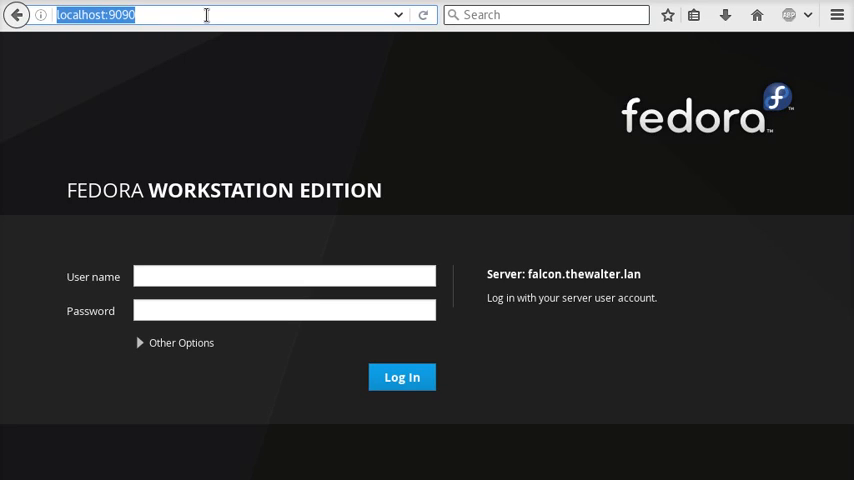
pyautogui.write('10.111.120.224:9090')
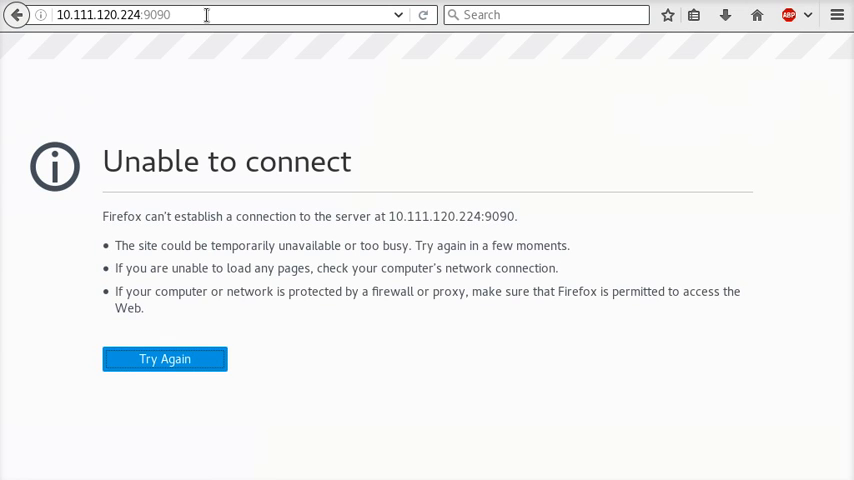
pyautogui.moveTo(227, 135)
pyautogui.write('localhost')
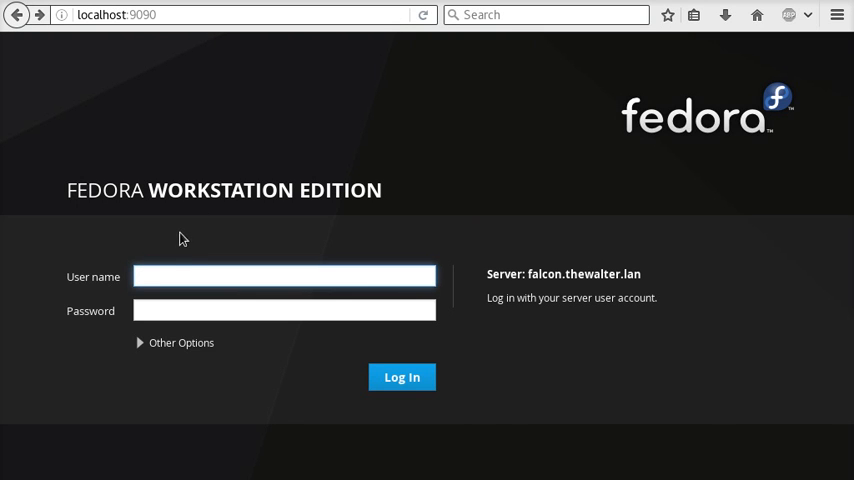
# Step: Submit the Cockpit login as admin, connecting to host 10.111.120.224 via Other Options
pyautogui.click(285, 276)
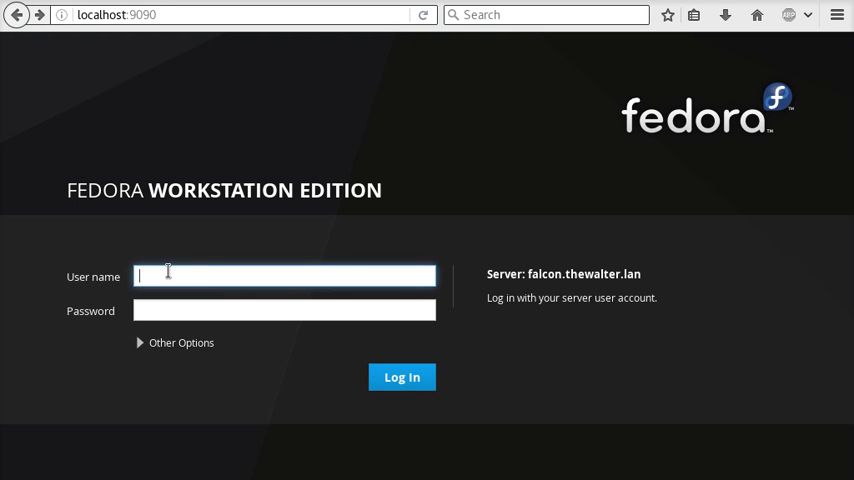
pyautogui.click(181, 342)
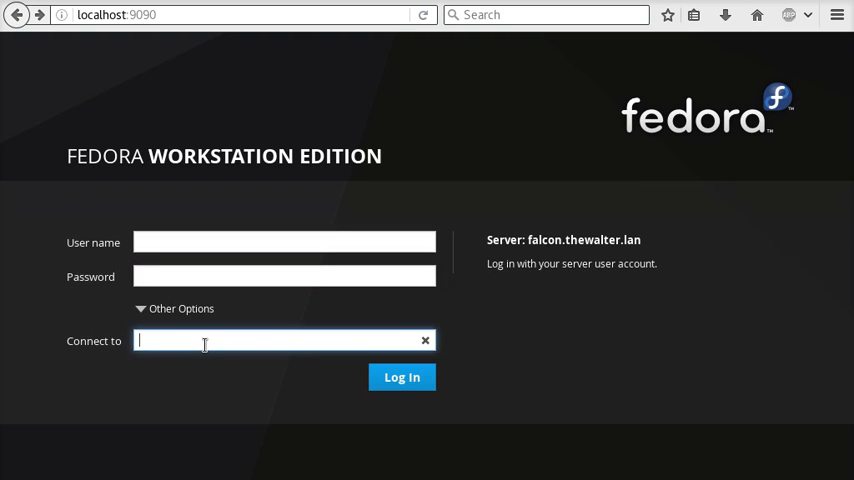
pyautogui.write('10.111.120.224')
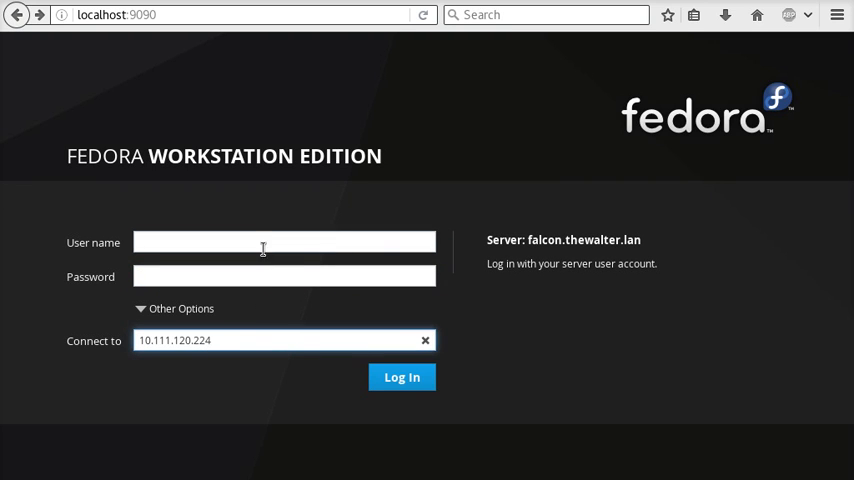
pyautogui.write('admin')
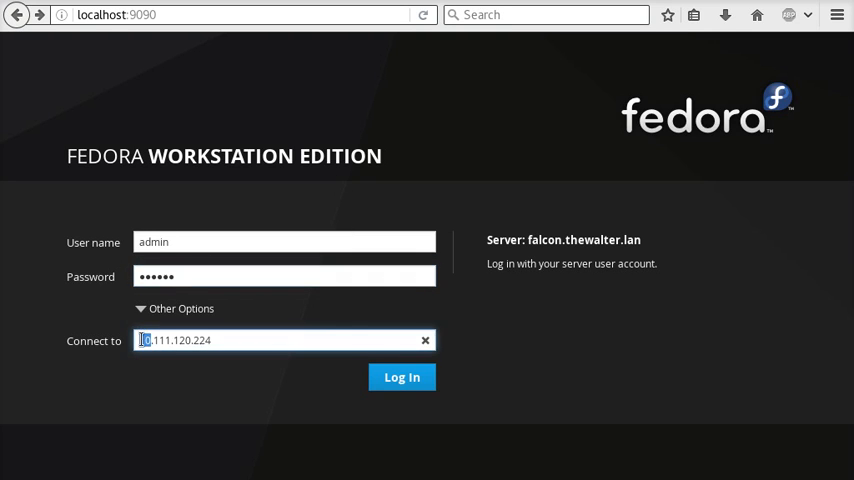
pyautogui.click(401, 376)
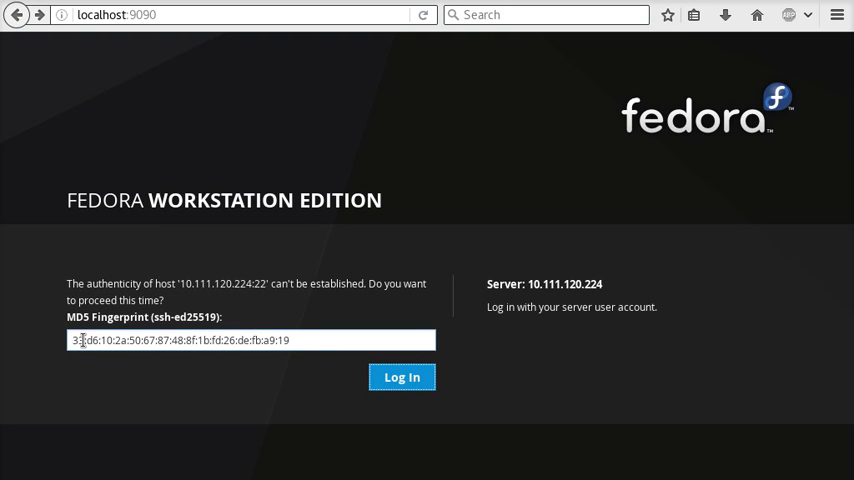
# Step: Accept the SSH fingerprint for 10.111.120.224 and finish logging in
pyautogui.click(402, 376)
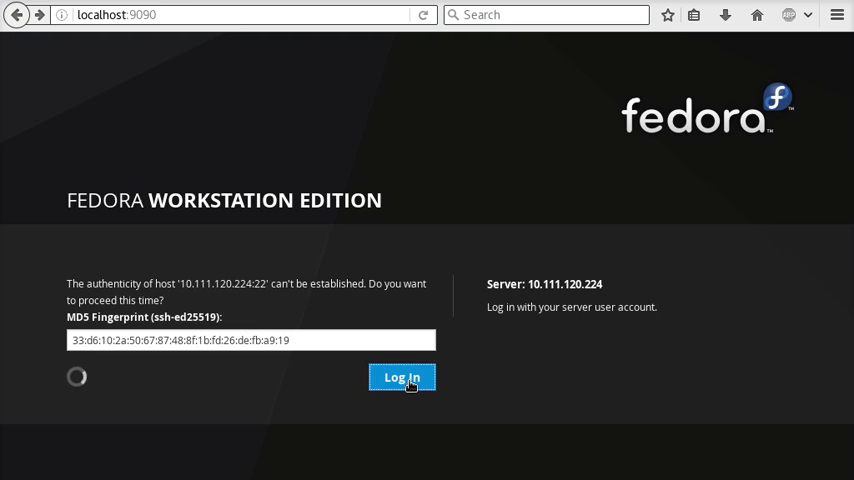
pyautogui.click(401, 376)
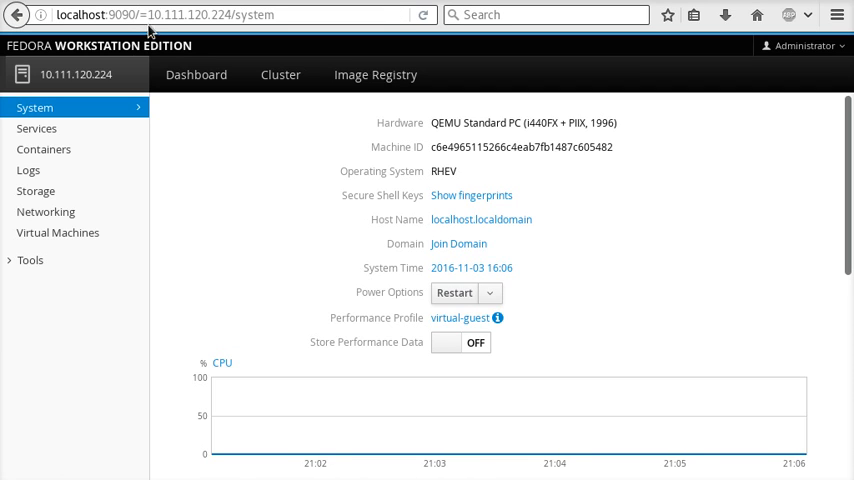
pyautogui.moveTo(119, 76)
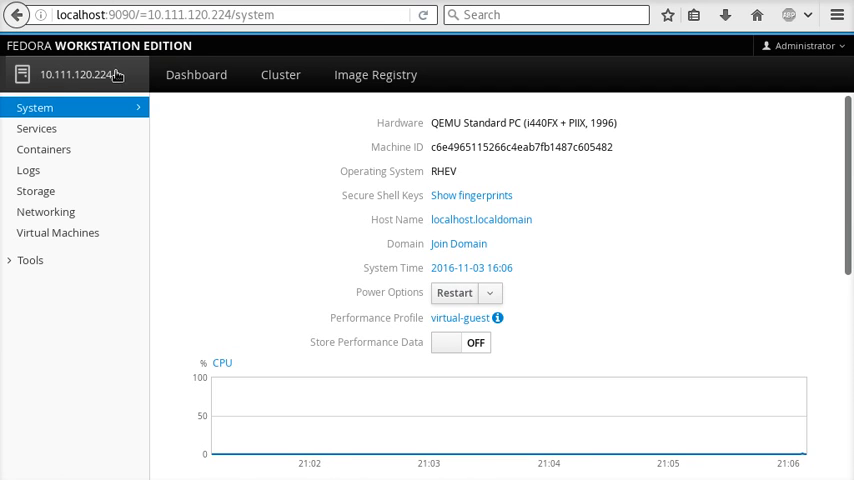
pyautogui.moveTo(510, 117)
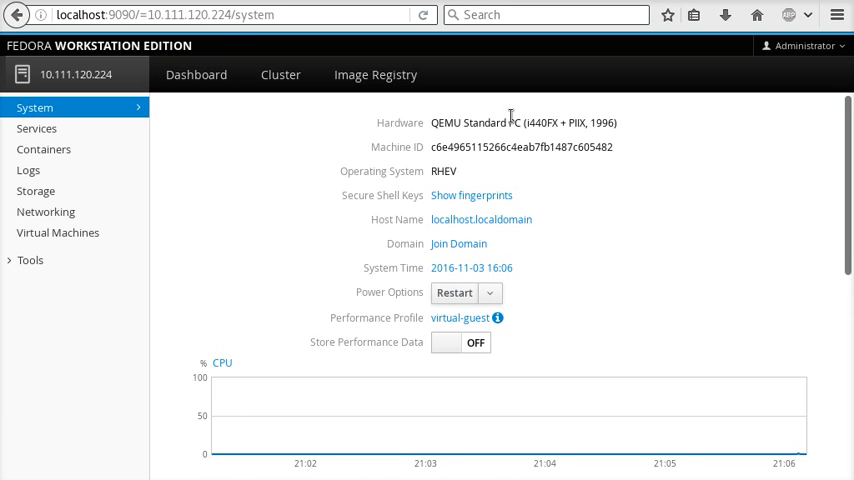
pyautogui.moveTo(638, 125)
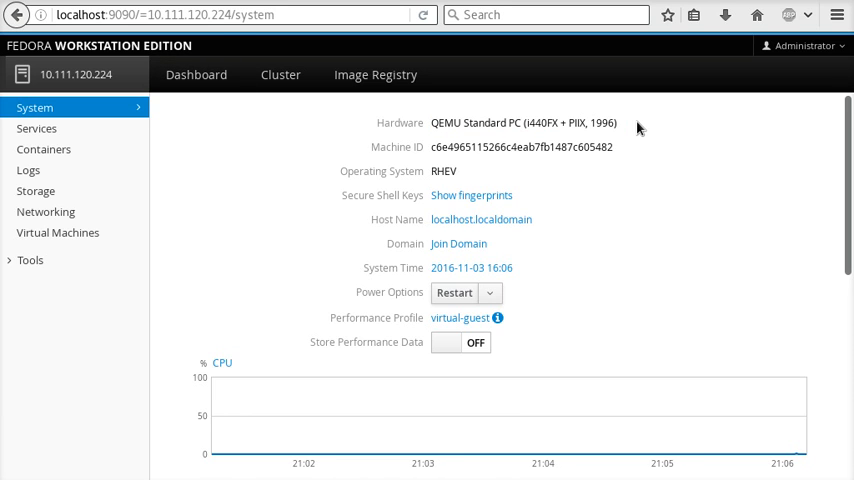
# Step: Expand the Tools section in the remote host's sidebar
pyautogui.click(30, 260)
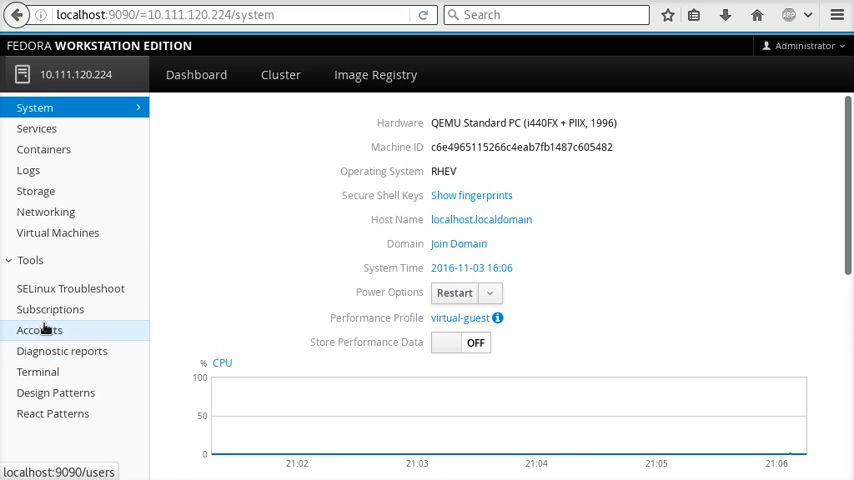
# Step: Run ip addr in the remote host's Terminal to list its network interfaces
pyautogui.click(37, 372)
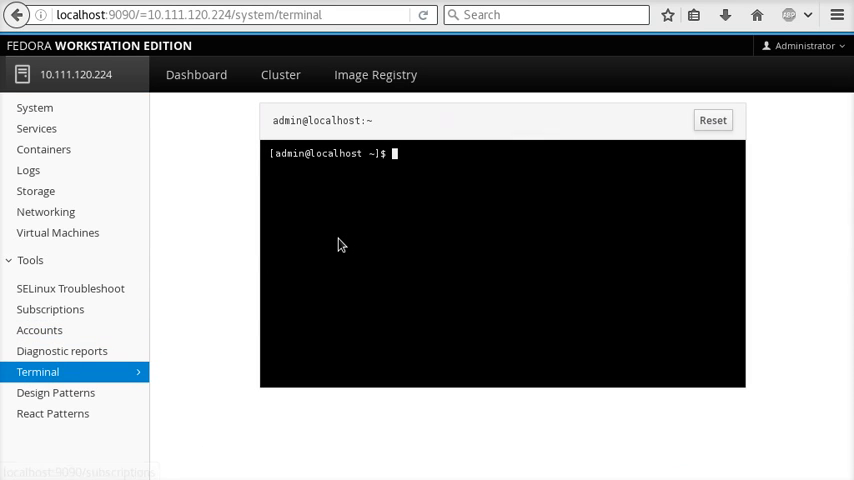
pyautogui.write('ip addr')
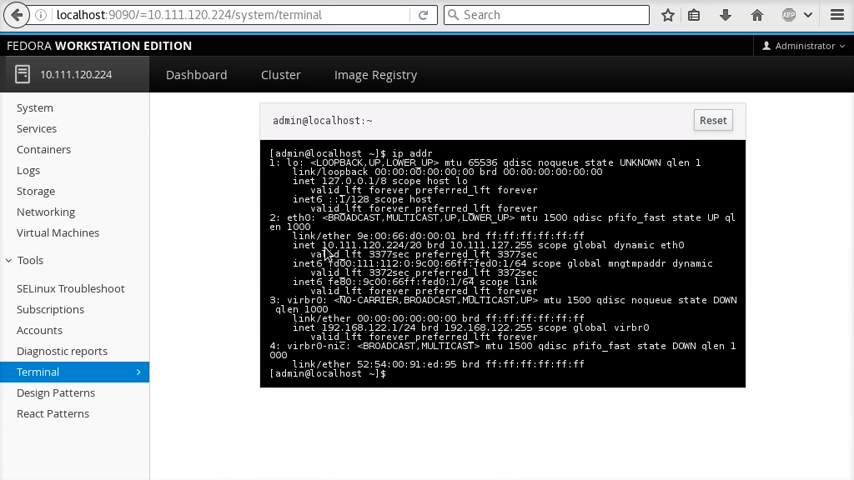
pyautogui.doubleClick(389, 244)
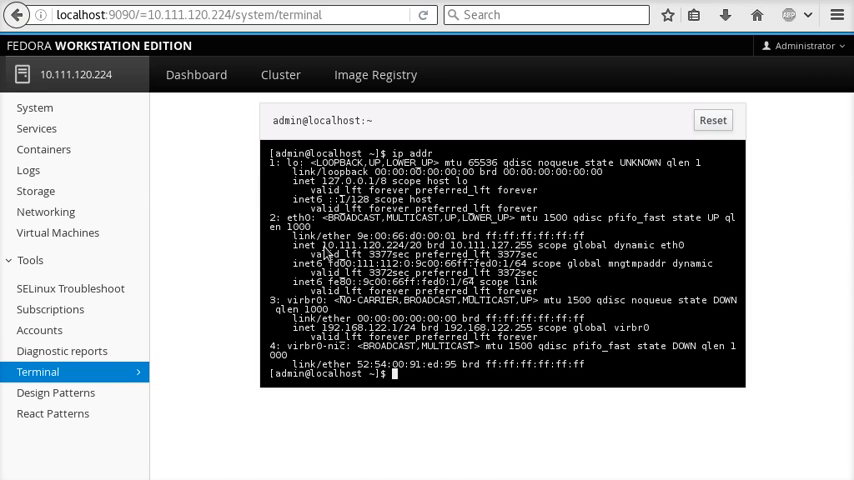
pyautogui.click(107, 19)
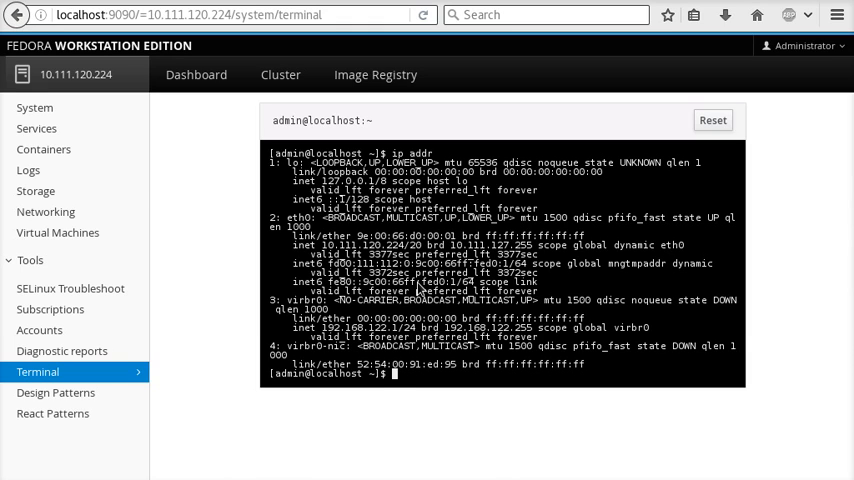
pyautogui.moveTo(535, 232)
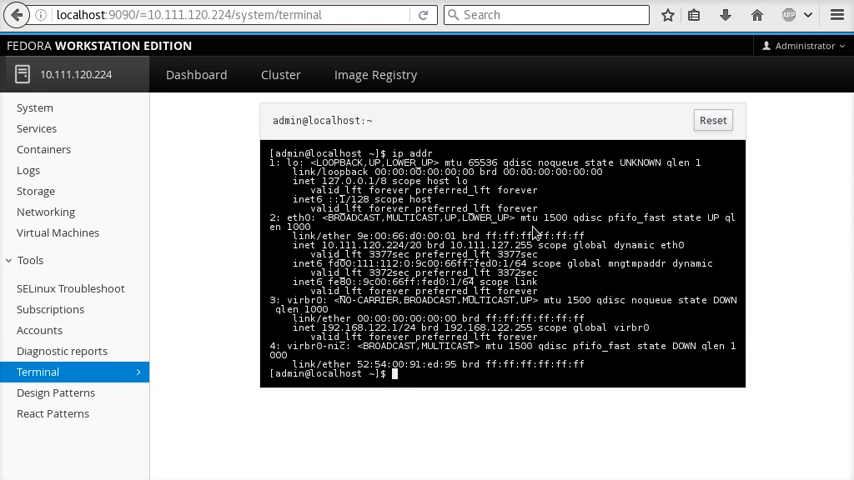